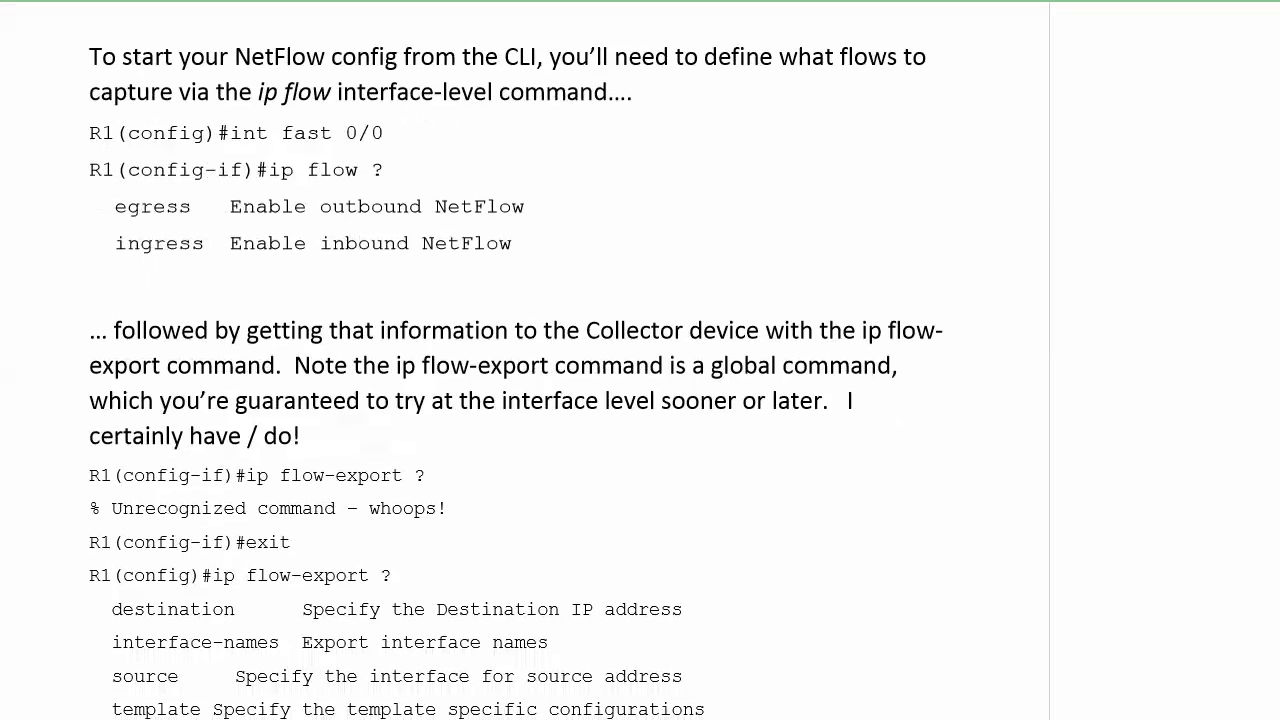
Scroll past the ip flow-export options to the sample Collector config: 172.16.1.1, UDP 2055, version 5, loopback1 source
scroll("down", 3)
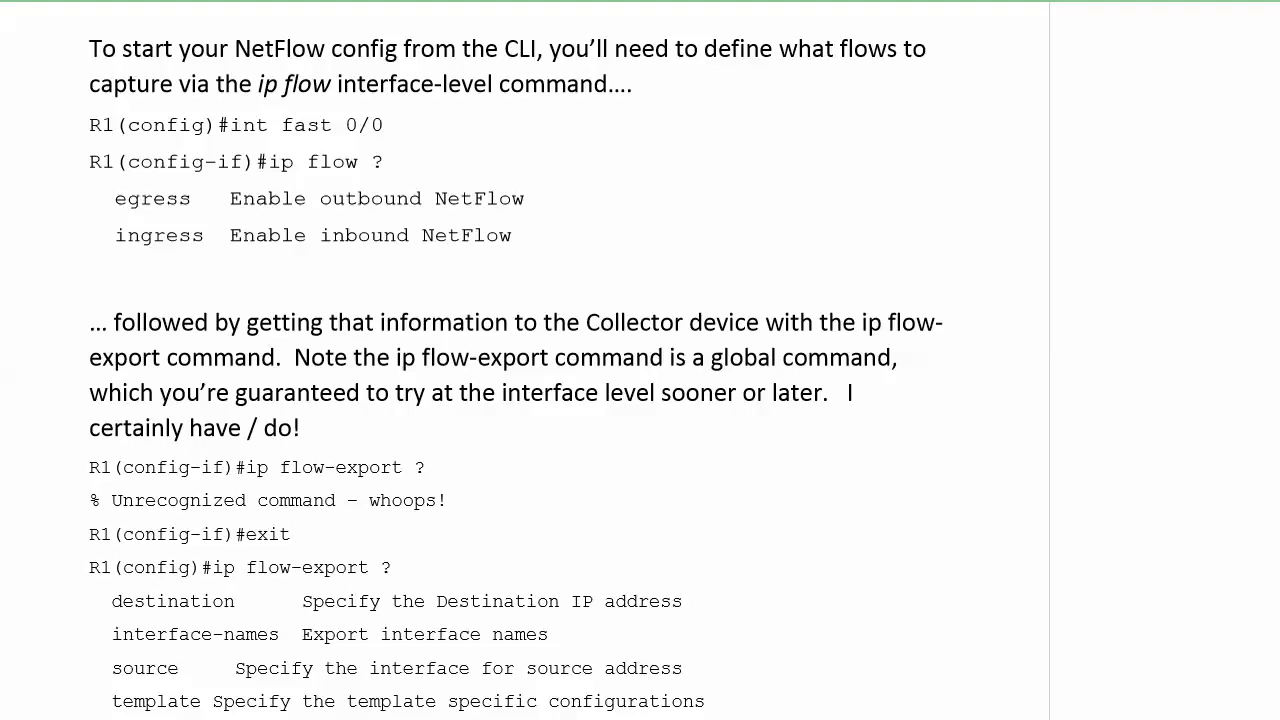
scroll("down", 3)
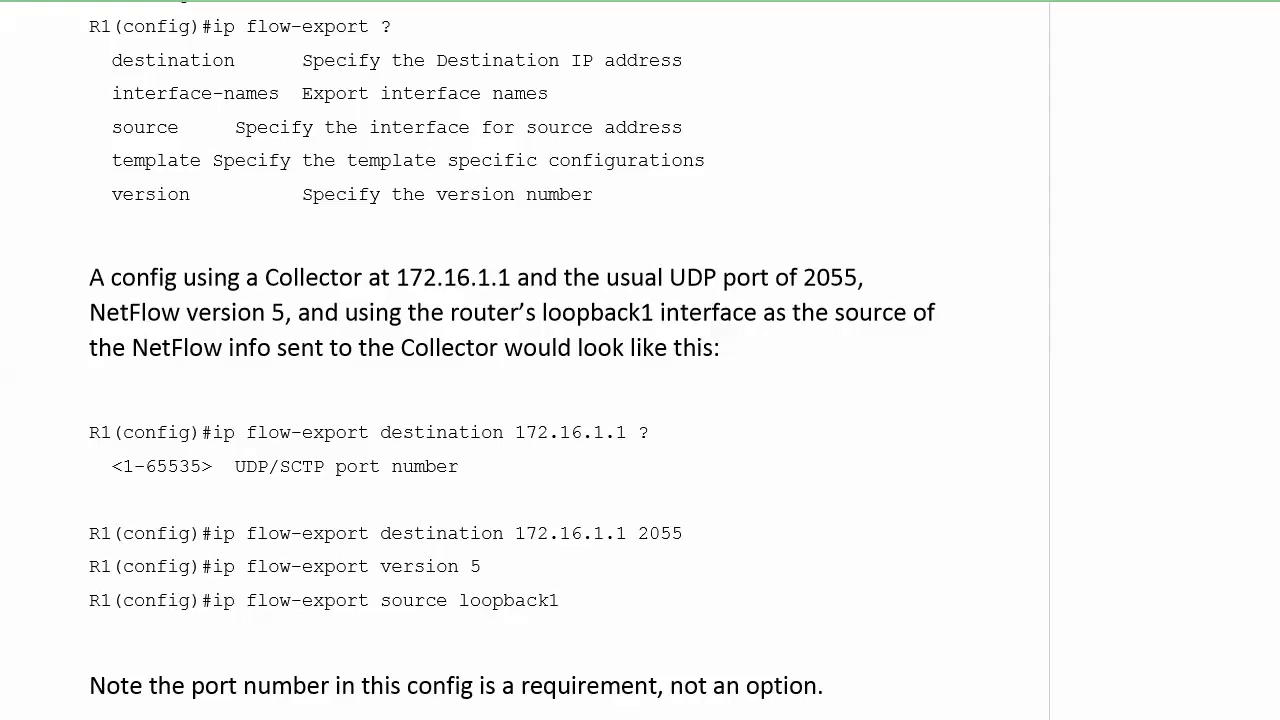
Scroll down to the show ip flow interface and show ip flow export verification output
scroll("down", 3)
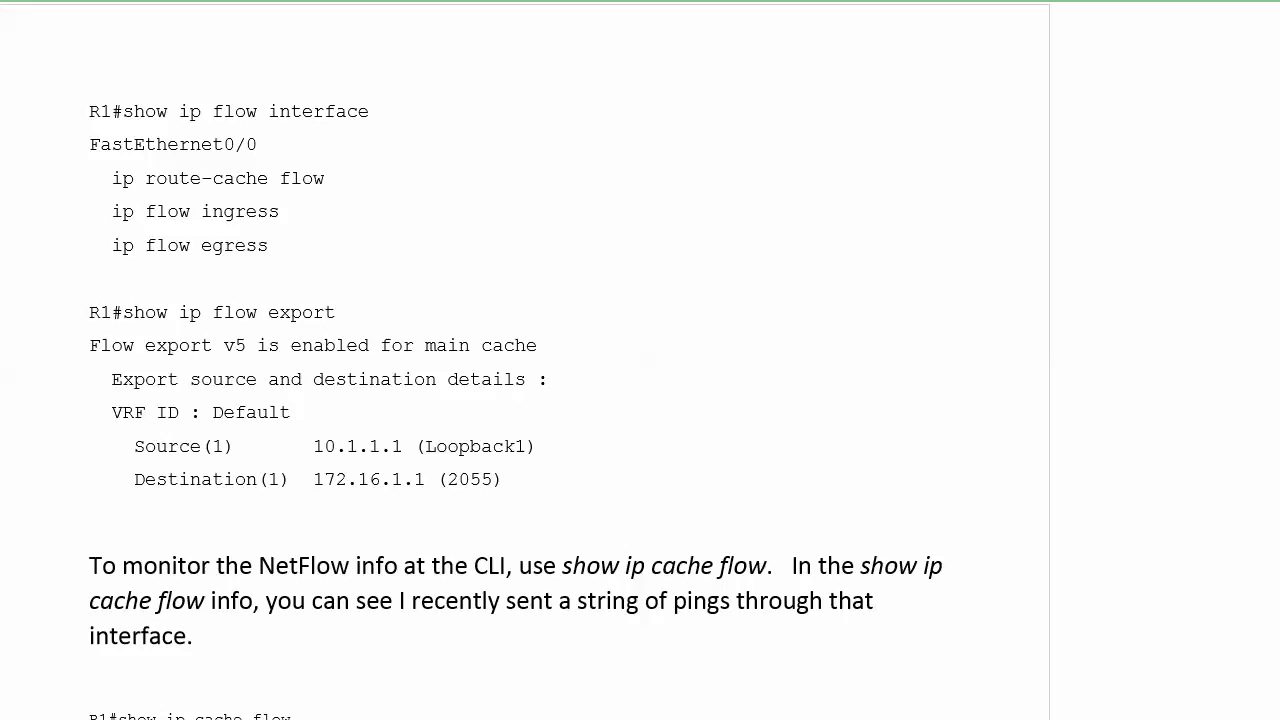
Scroll down to the show ip cache flow output with packet size distribution and cache statistics
scroll("down", 3)
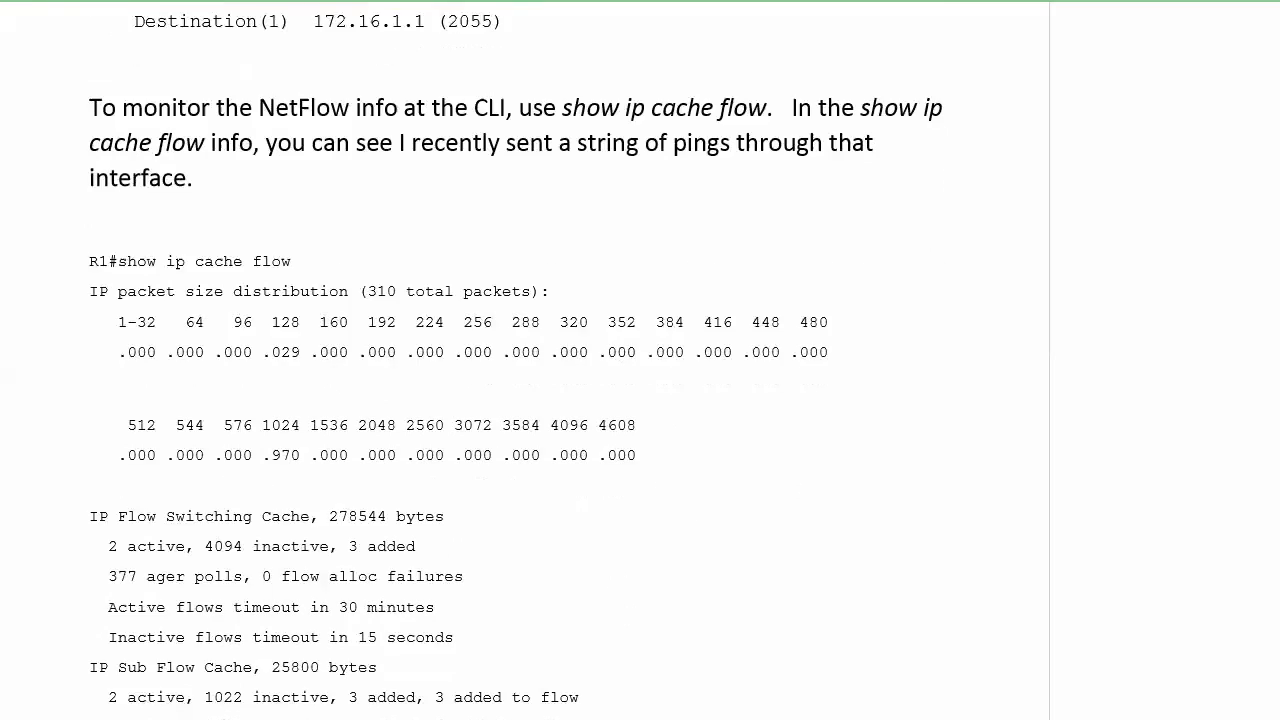
Scroll through the ICMP flow table and return to the opening ip flow and ip flow-export CLI section
scroll("down", 3)
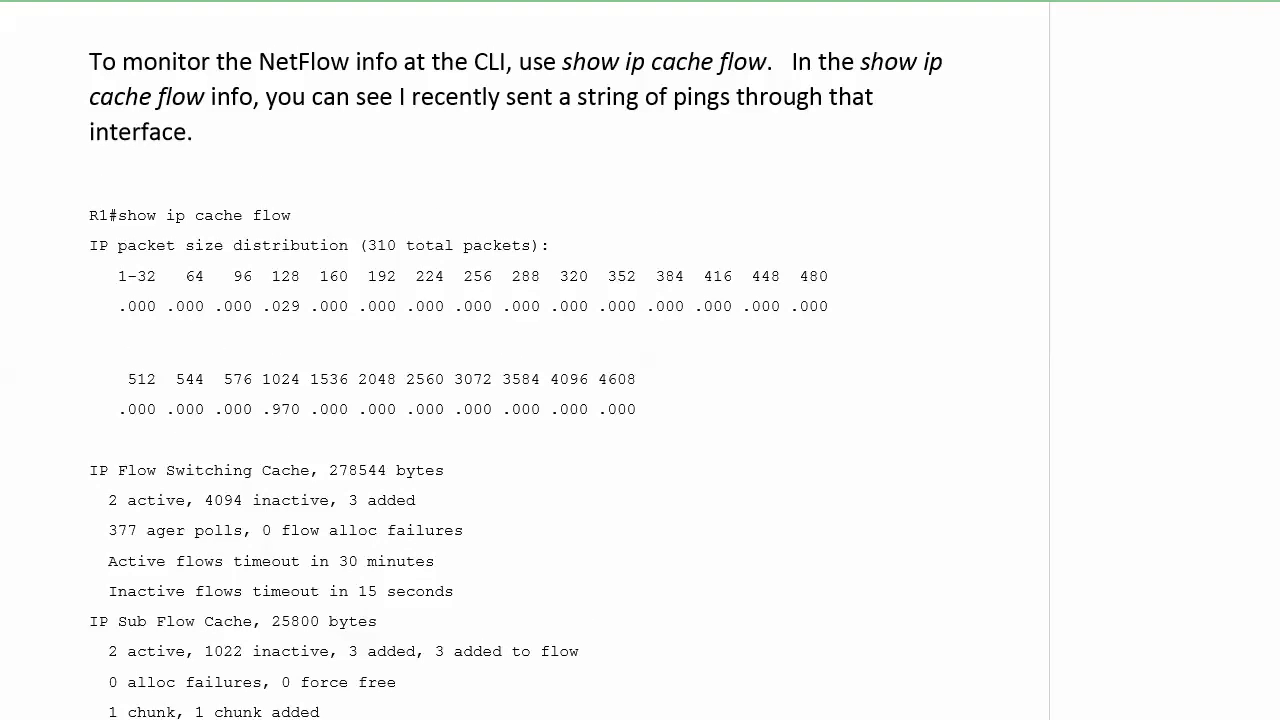
scroll("down", 3)
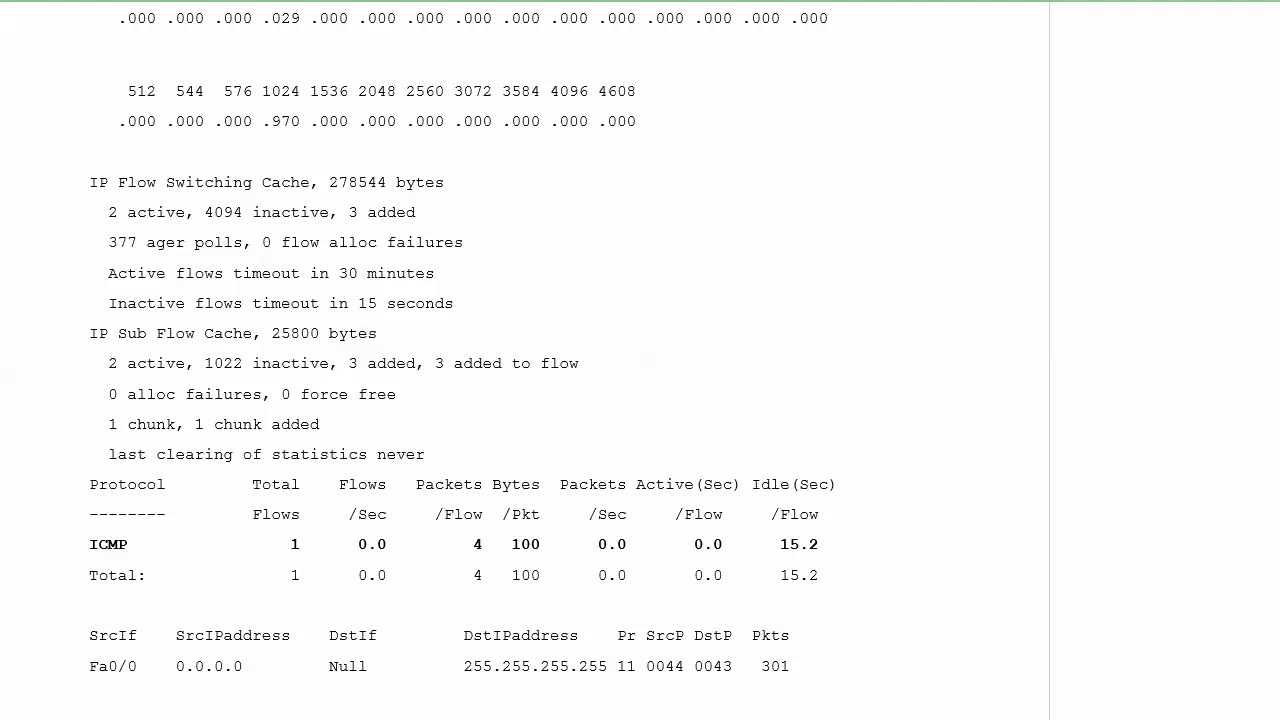
scroll("down", 3)
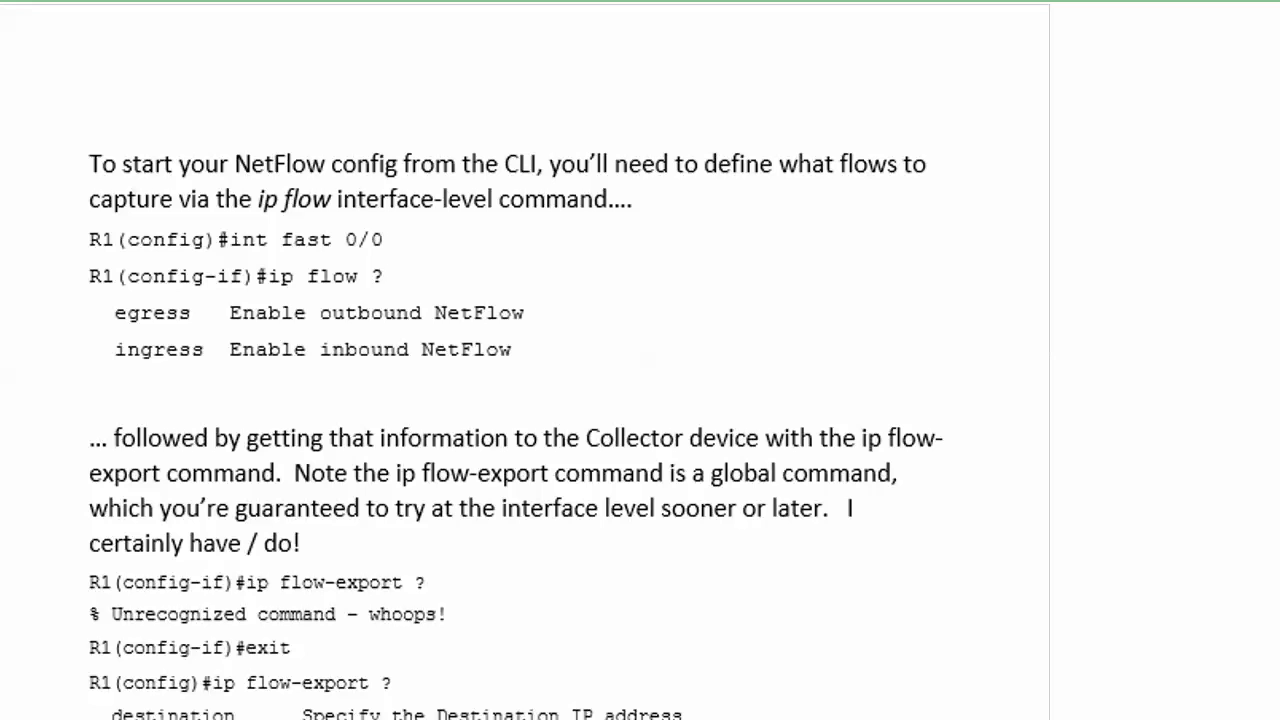
Scroll to the 'What Puts The Flow In NetFlow?' heading, then move on to Cisco's IOS NetFlow overview page
scroll("down", 3)
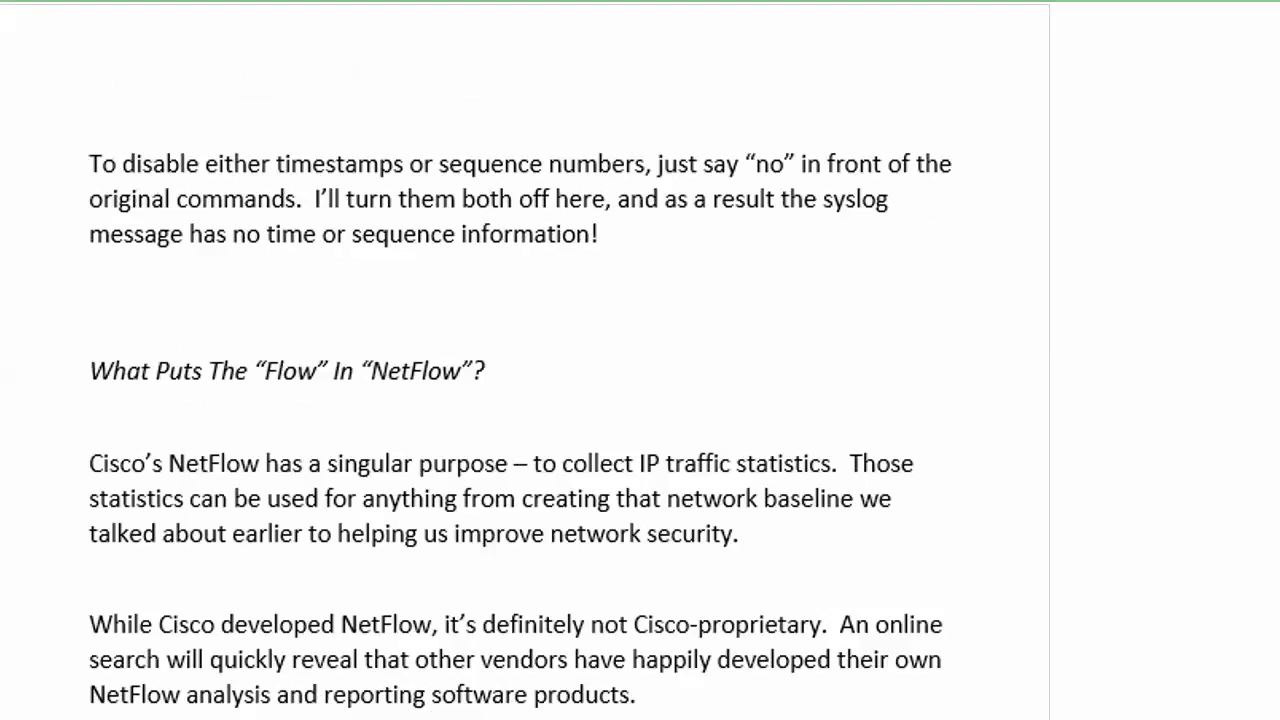
key("Right")
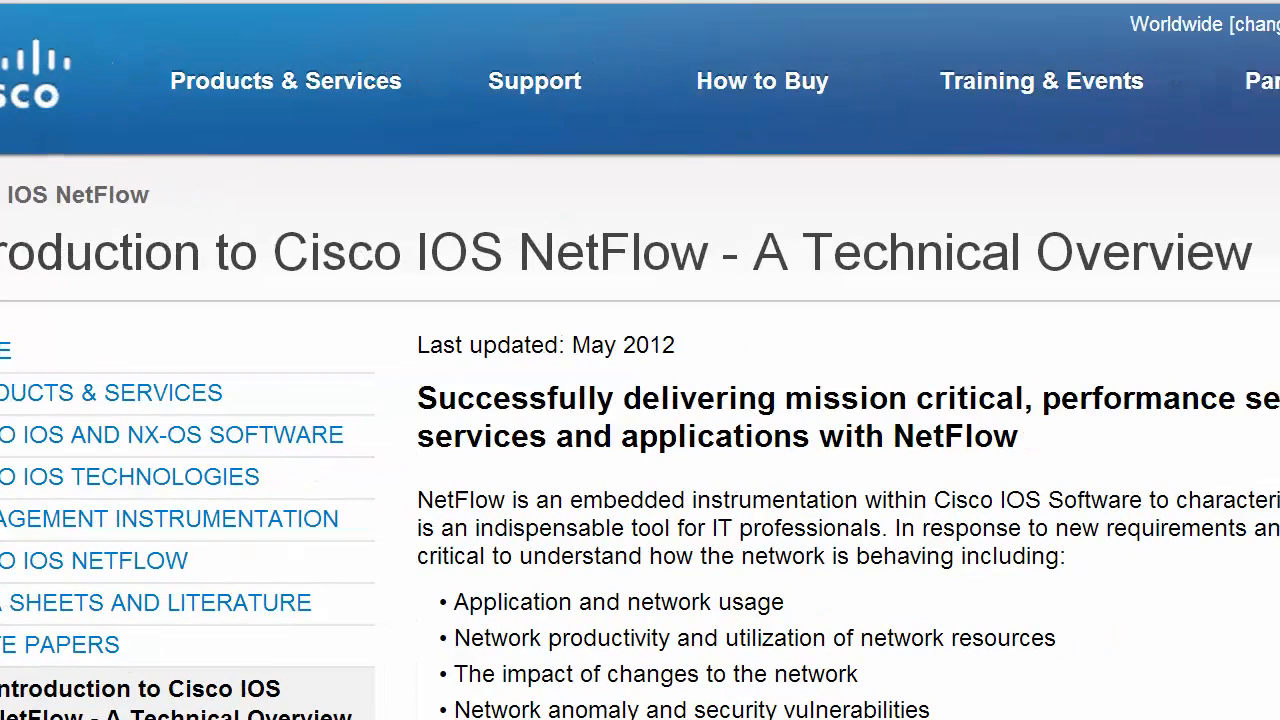
Scroll the Cisco NetFlow overview page down to the 'Increasing Importance of Network Awareness' section
scroll("down", 3)
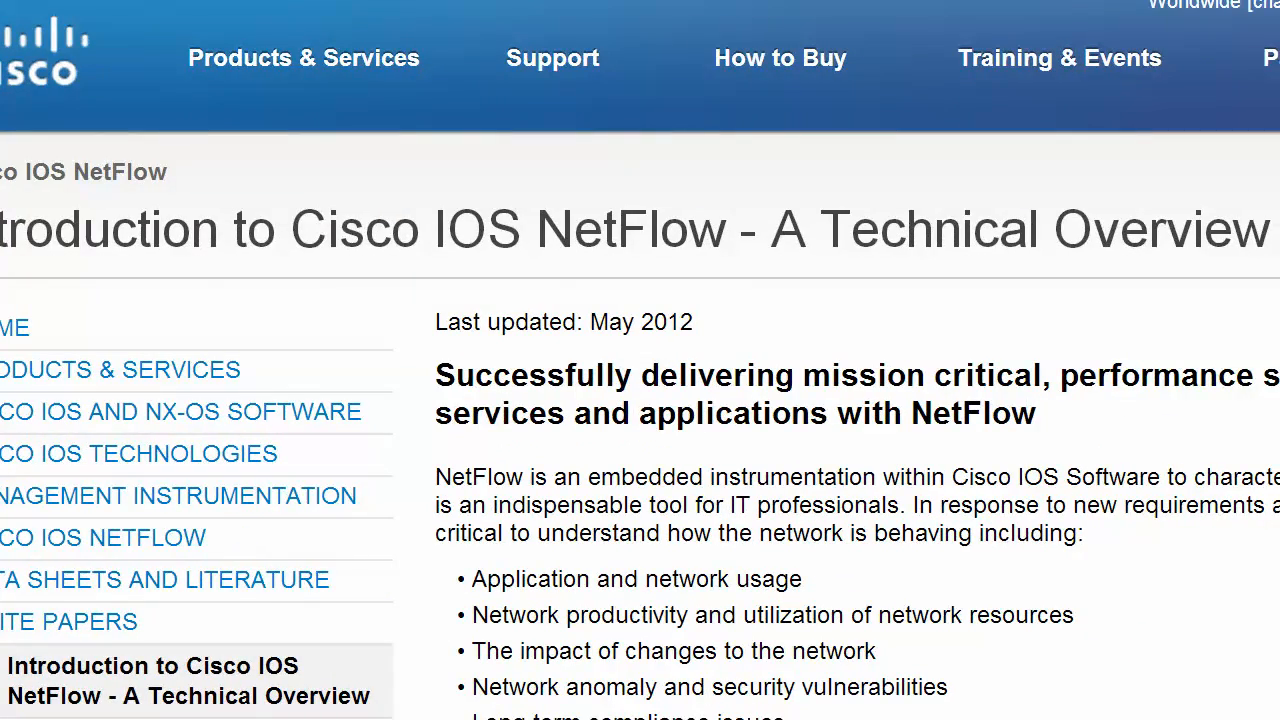
scroll("down", 3)
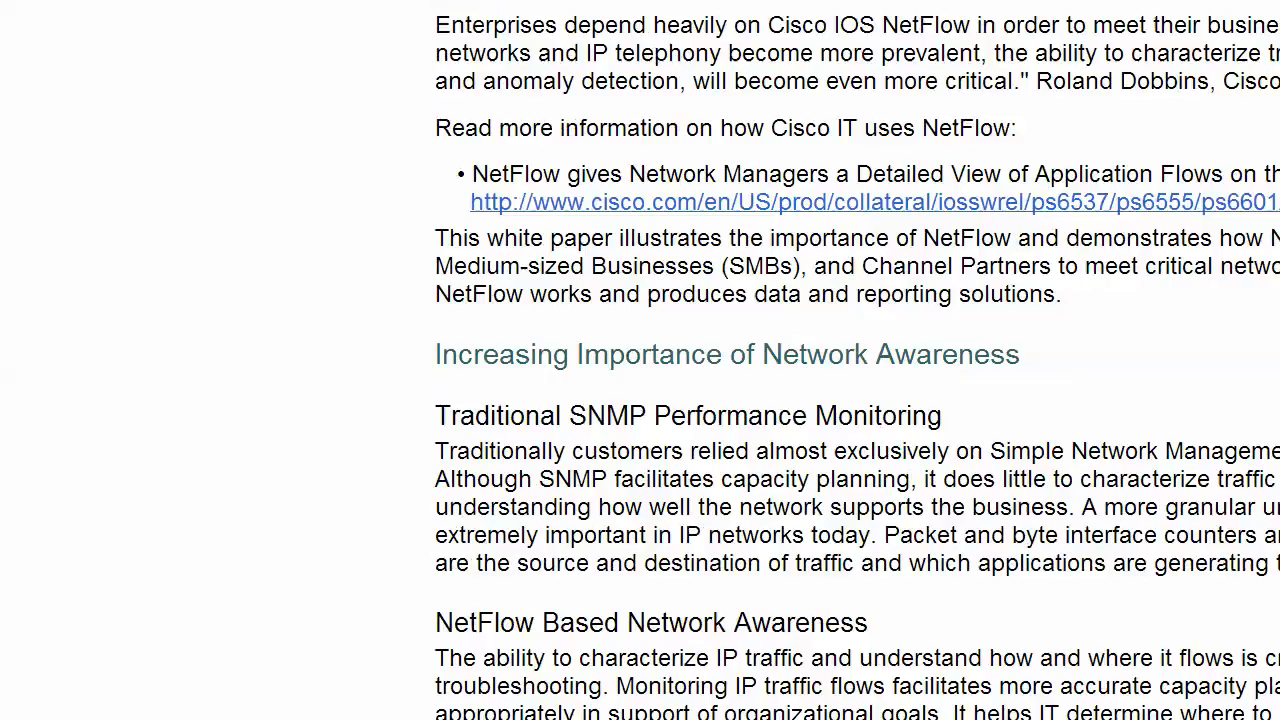